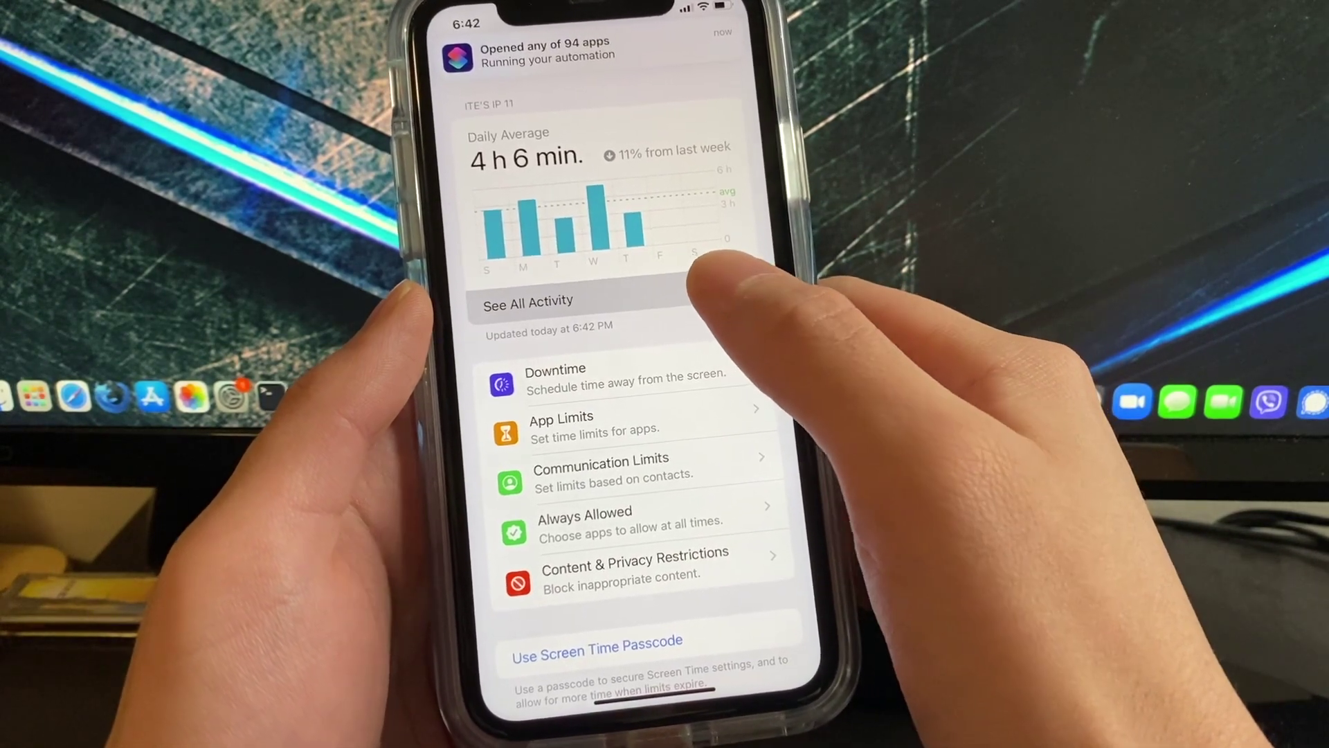
# View See All Activity and scroll through the weekly Most Used apps list
pyautogui.click(529, 301)
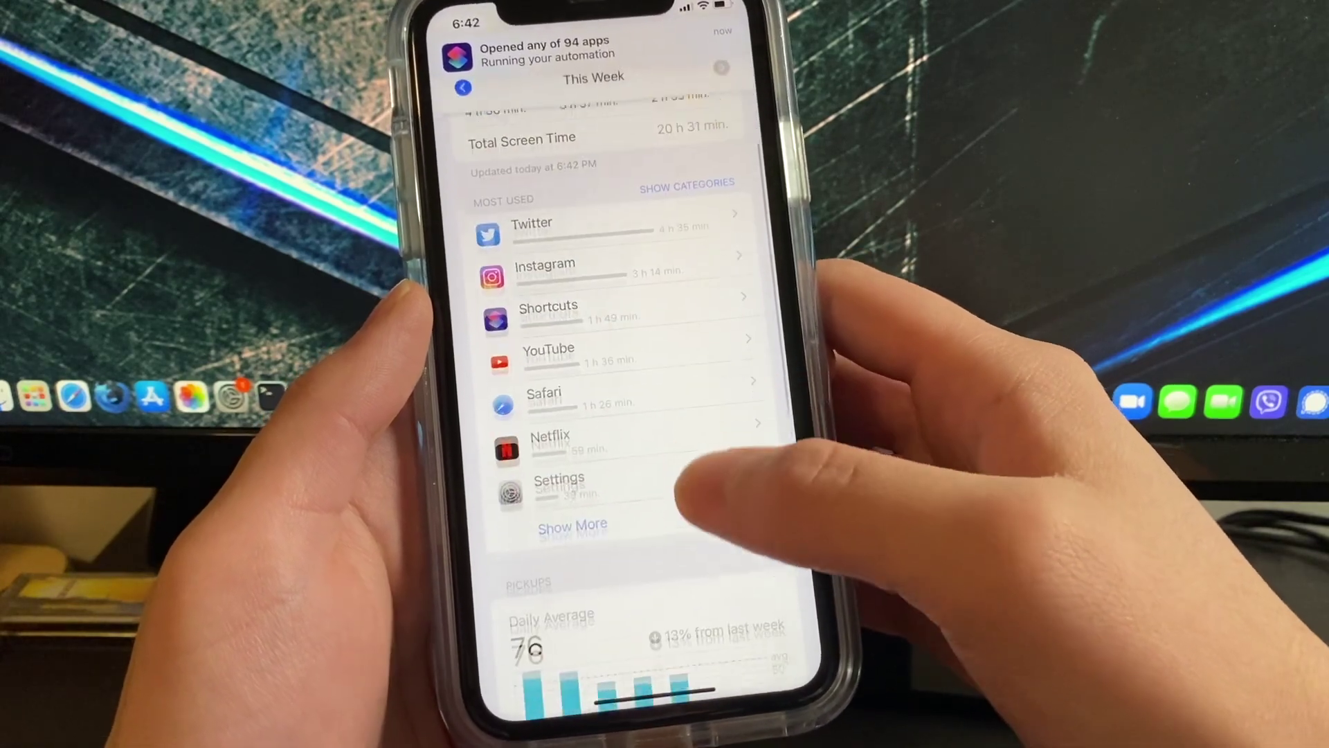
pyautogui.scroll(-3)
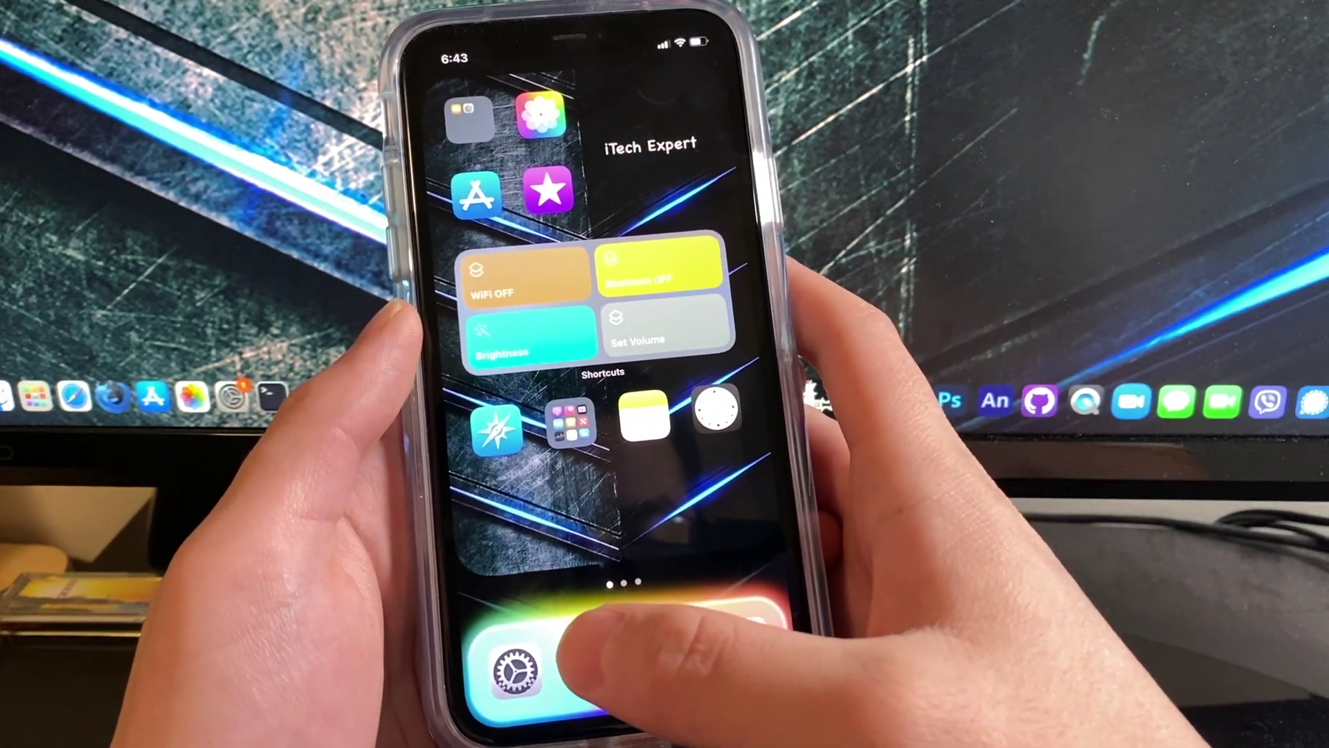
# Return to Settings and choose Shortcuts in the Screen Time notifications breakdown
pyautogui.click(517, 673)
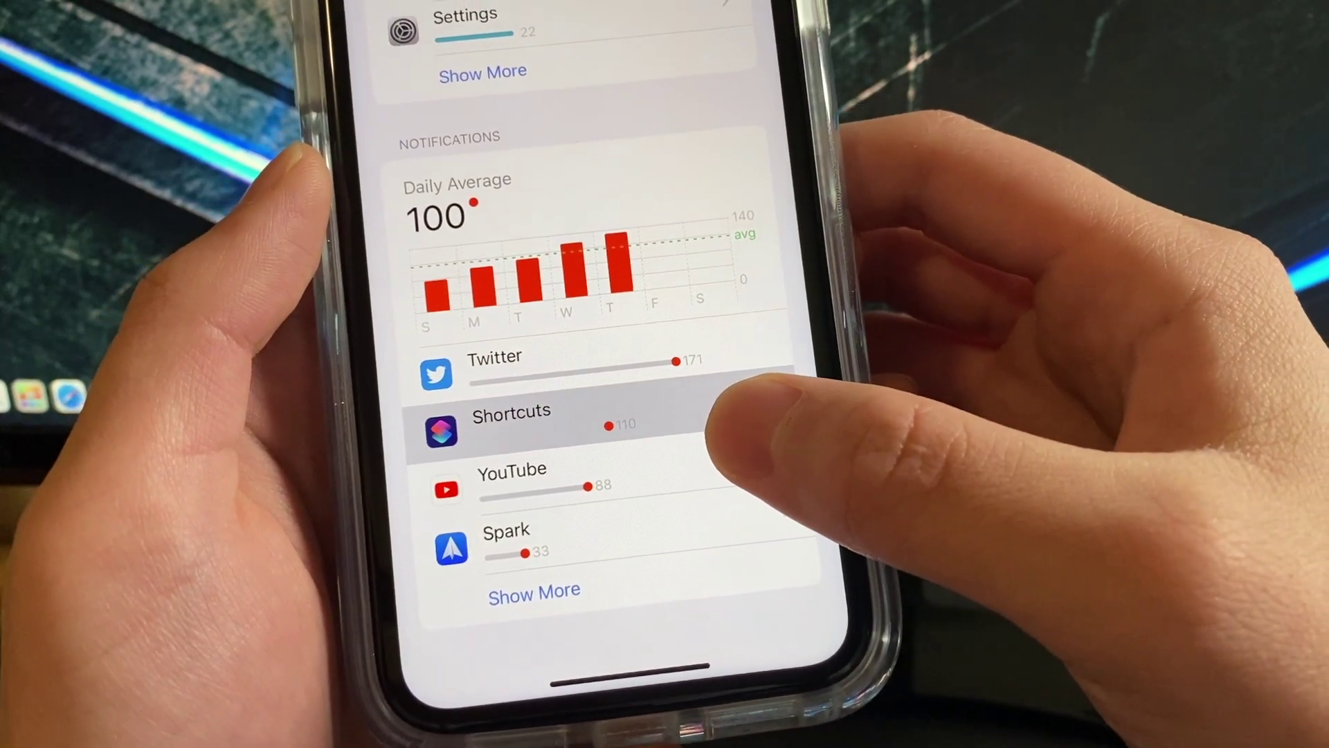
pyautogui.click(510, 431)
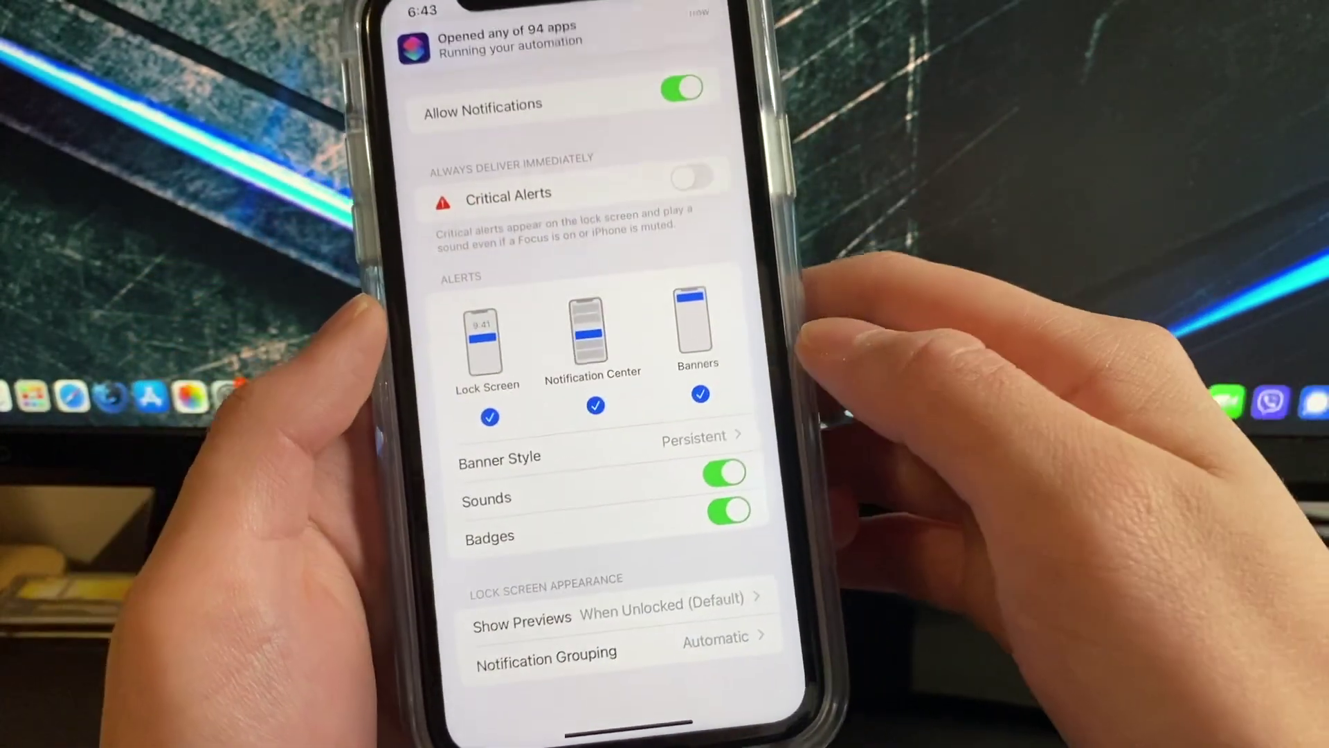